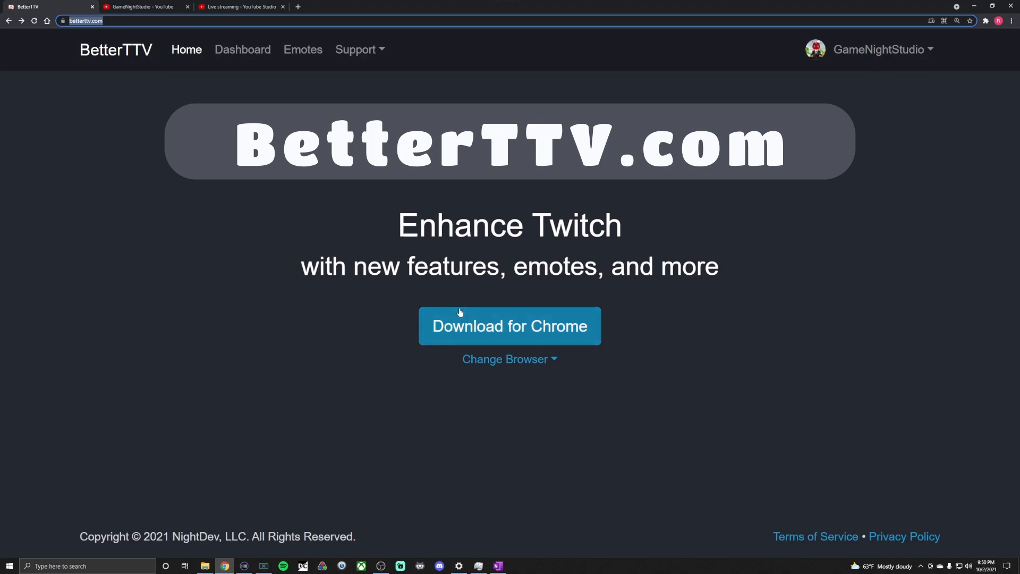
# Step: Open the BetterTTV dashboard's Connections page showing Discord and YouTube (GameNightStudio) linked
pyautogui.click(509, 359)
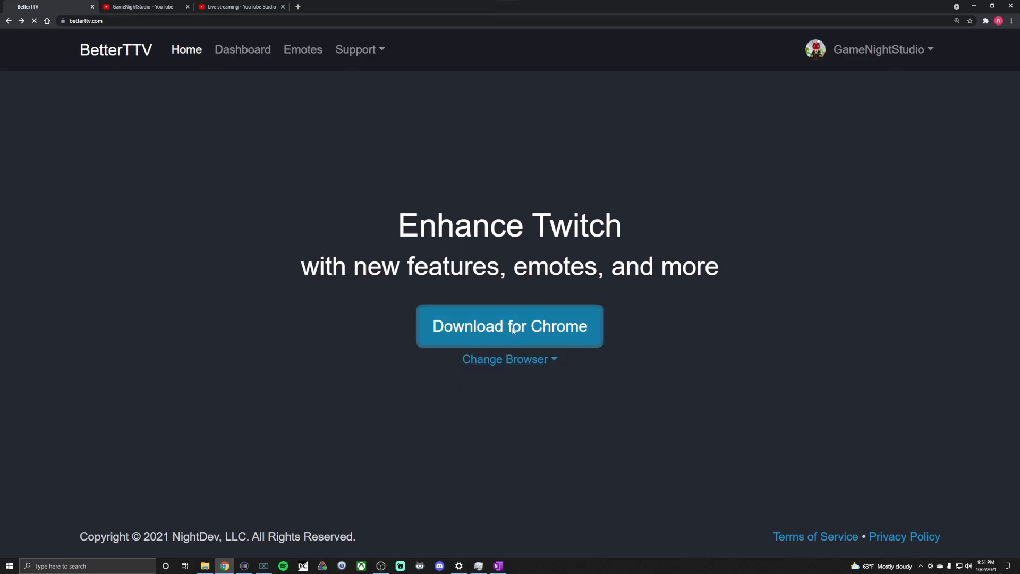
pyautogui.click(509, 326)
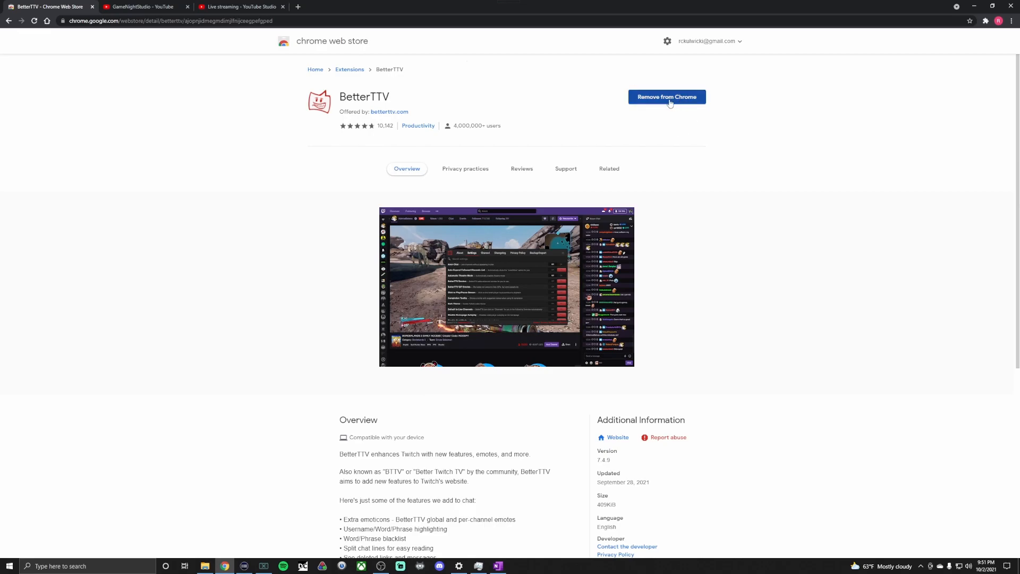
pyautogui.moveTo(21, 21)
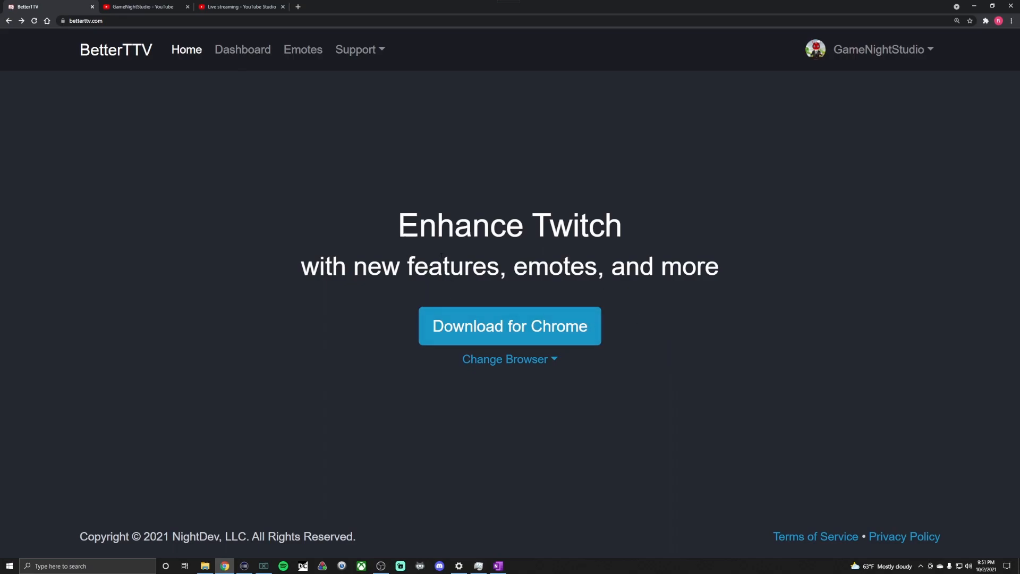
pyautogui.moveTo(224, 98)
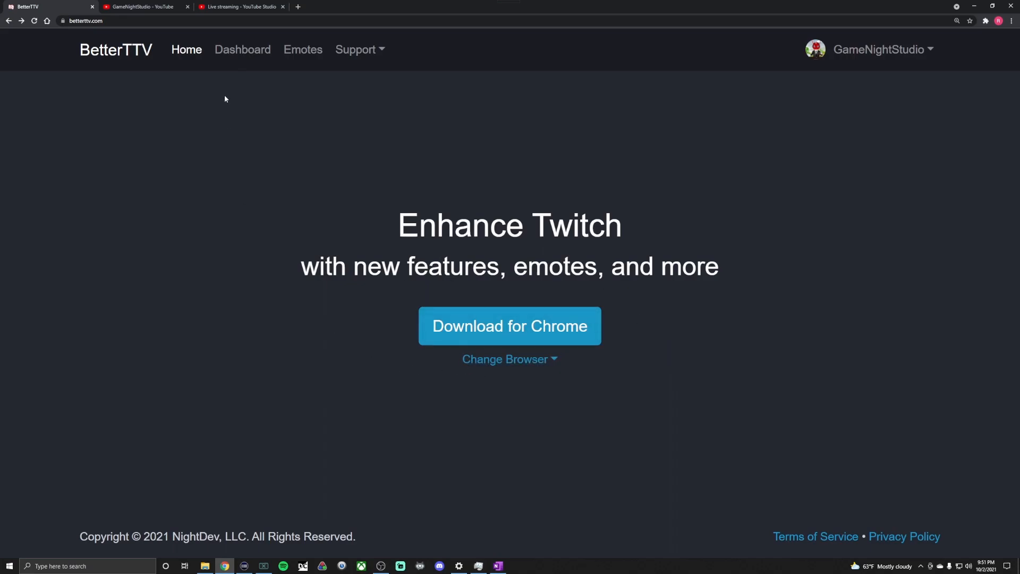
pyautogui.click(242, 49)
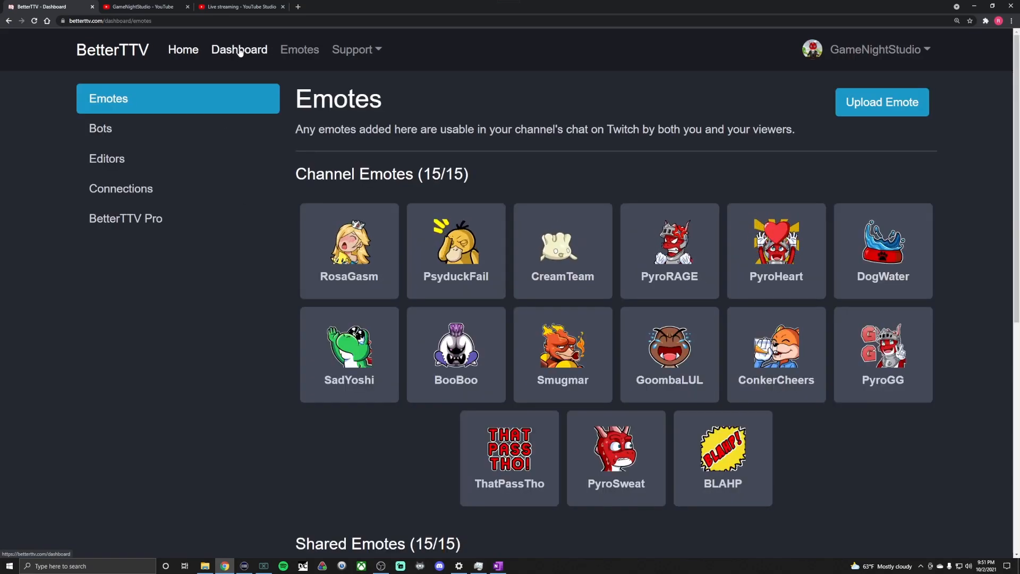
pyautogui.click(121, 188)
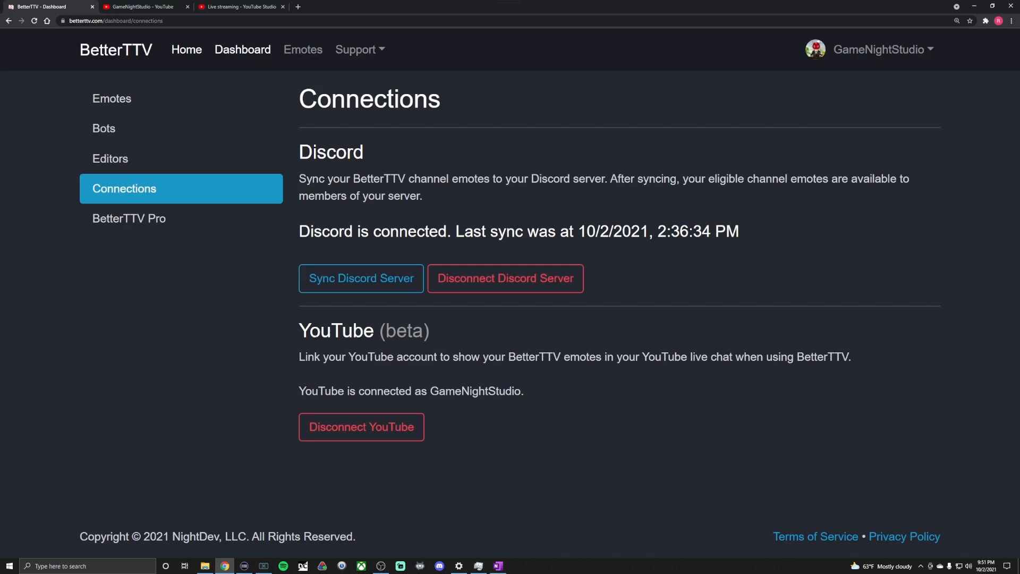
pyautogui.moveTo(361, 426)
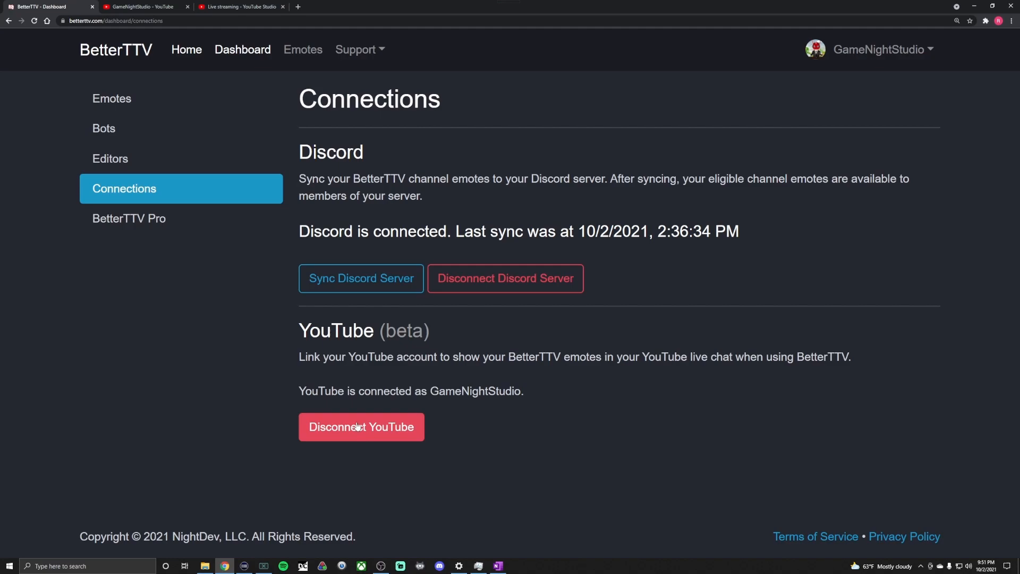
pyautogui.moveTo(477, 413)
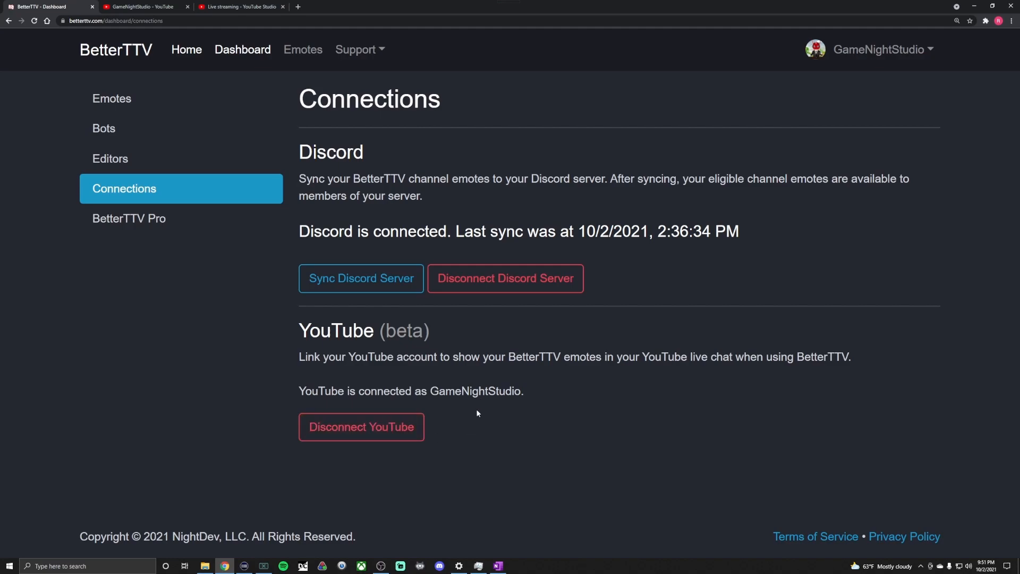
pyautogui.moveTo(471, 410)
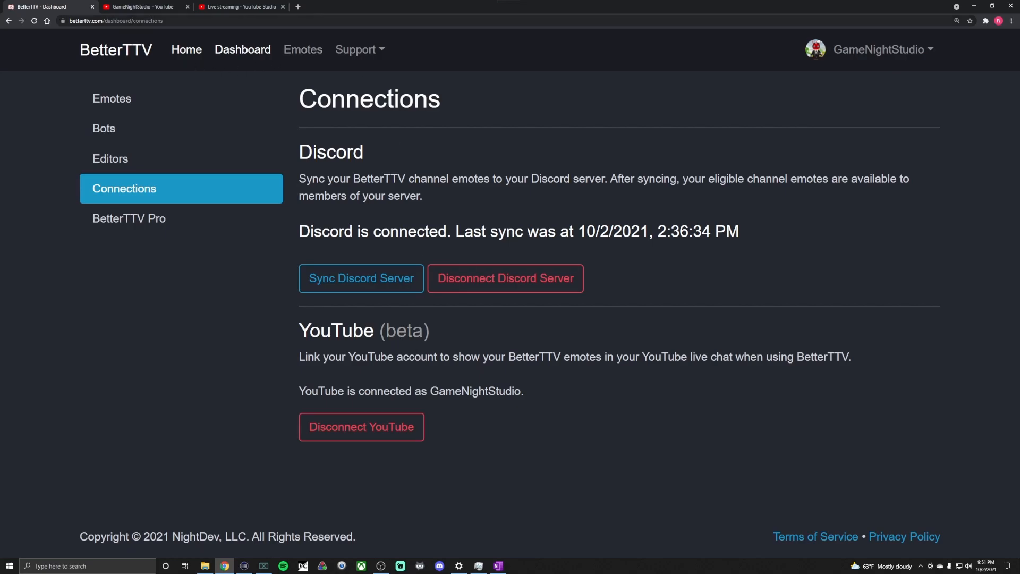
# Step: From the GameNightStudio channel, start Go live for the scheduled 'More ROM HACKS' stream
pyautogui.click(139, 6)
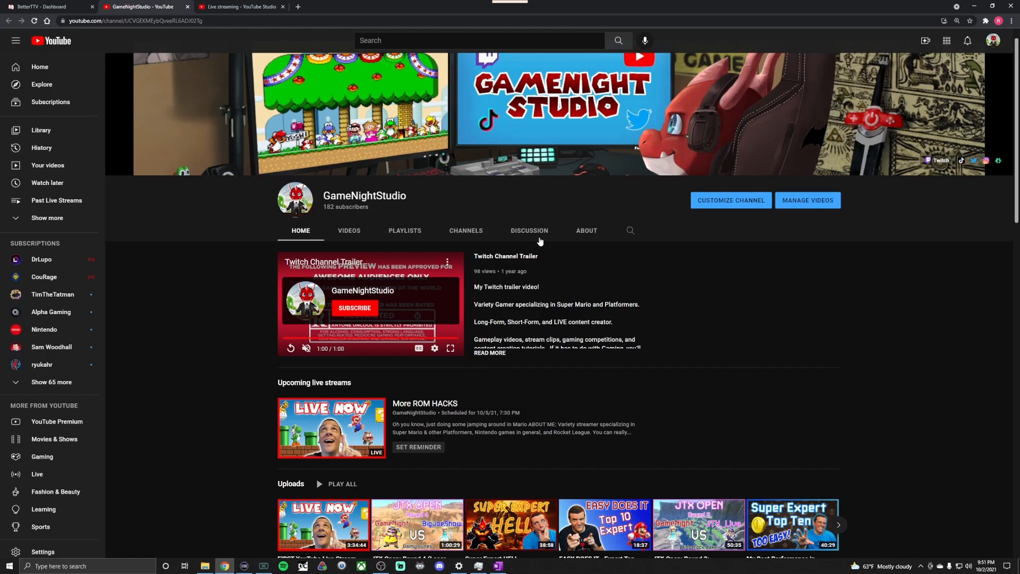
pyautogui.click(925, 40)
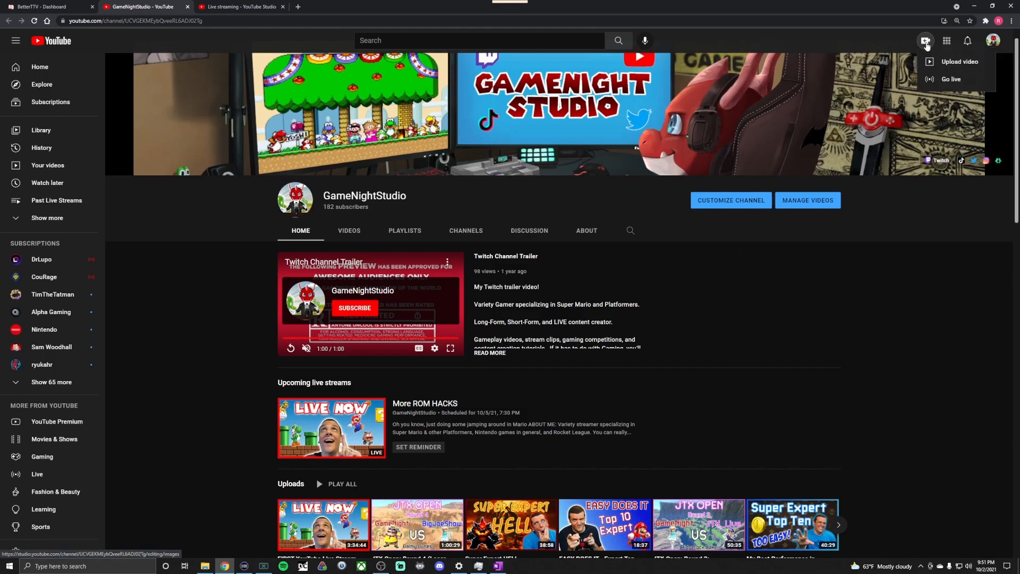
pyautogui.moveTo(951, 78)
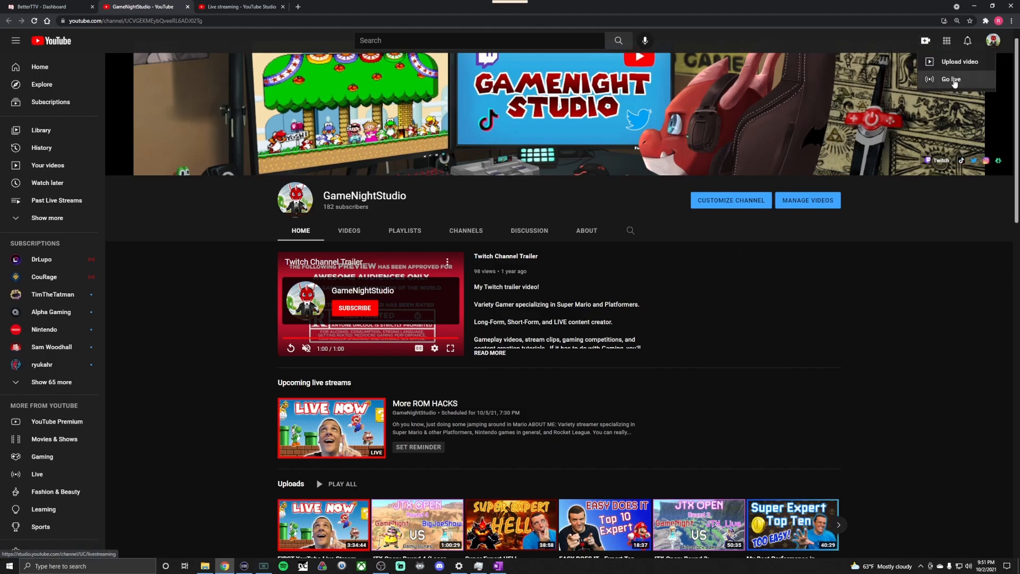
pyautogui.click(951, 79)
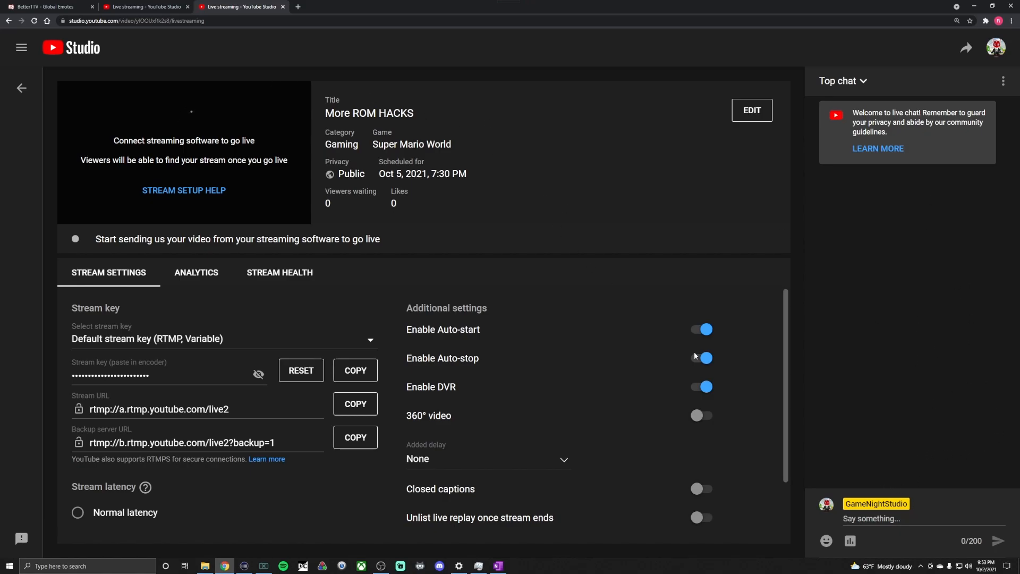
# Step: Post an emote in YouTube Studio live chat by typing its code starting 'Ro'
pyautogui.click(701, 357)
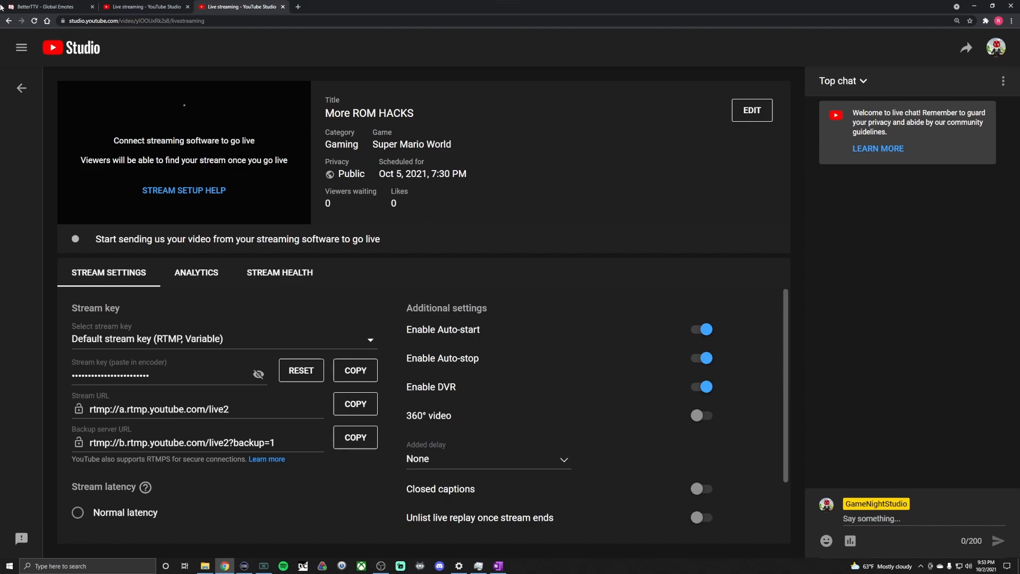
pyautogui.click(46, 7)
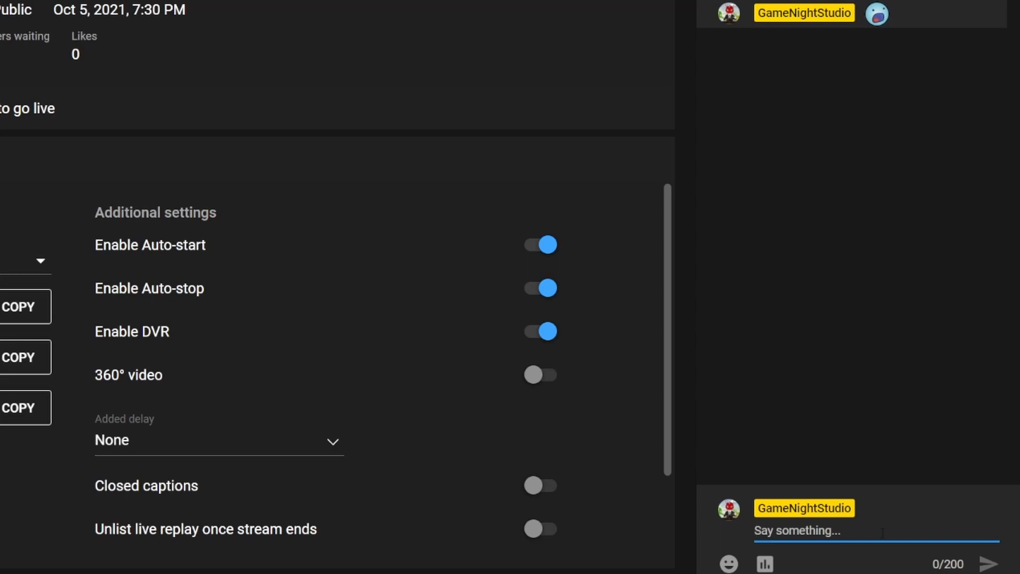
pyautogui.write('Ro')
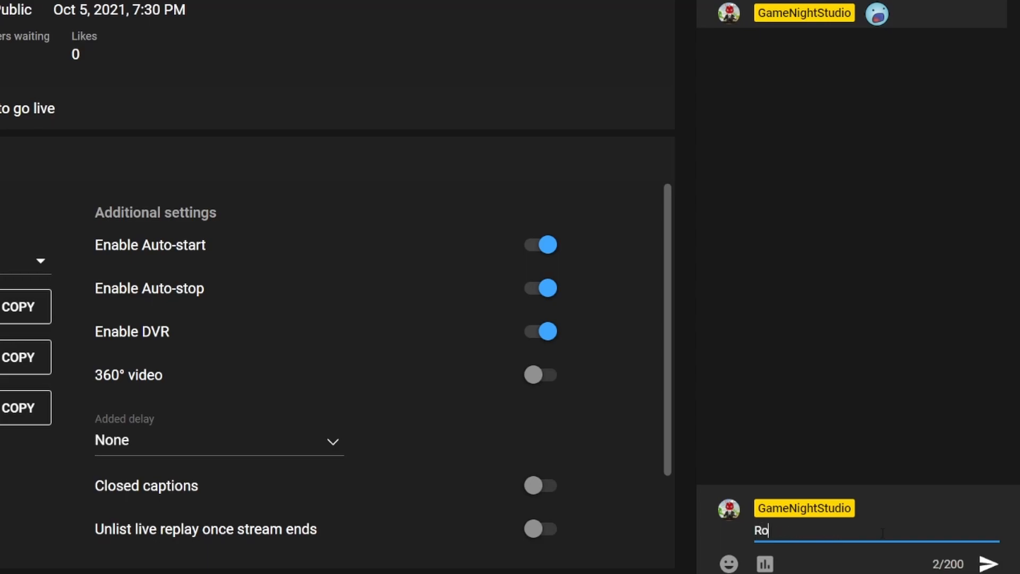
pyautogui.click(989, 563)
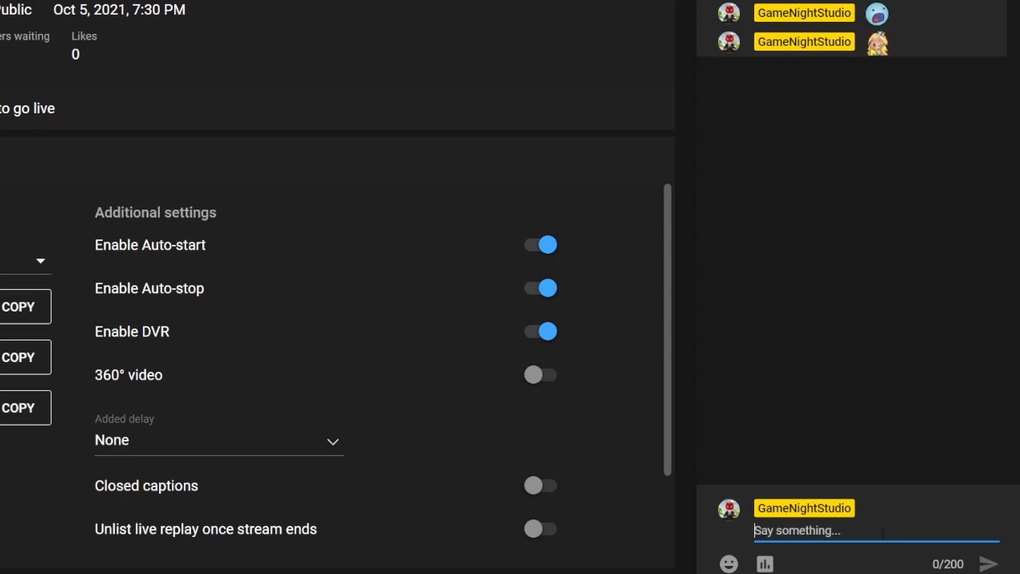
pyautogui.moveTo(878, 43)
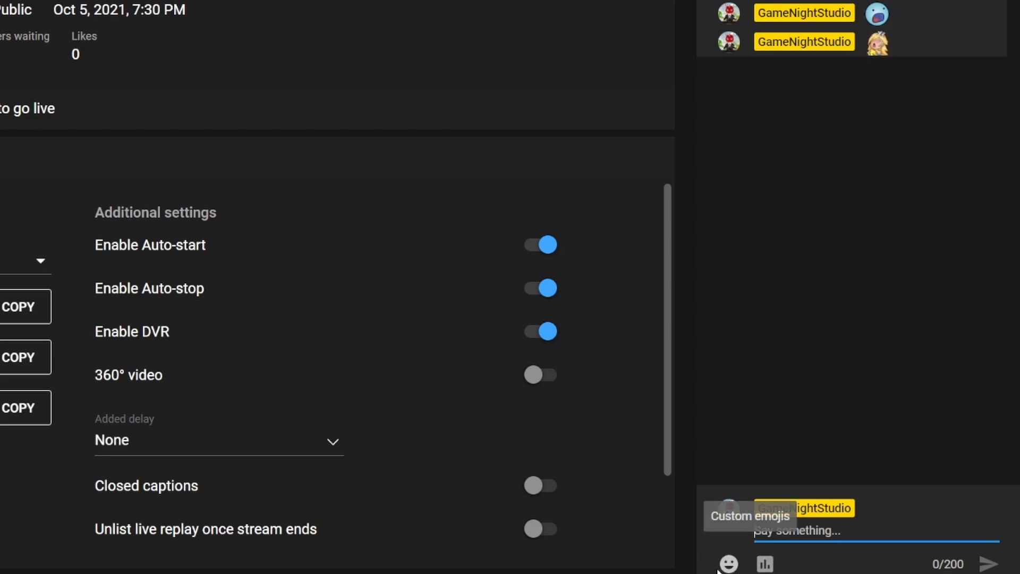
# Step: Send the PyroRAGE emote to the live chat
pyautogui.click(728, 563)
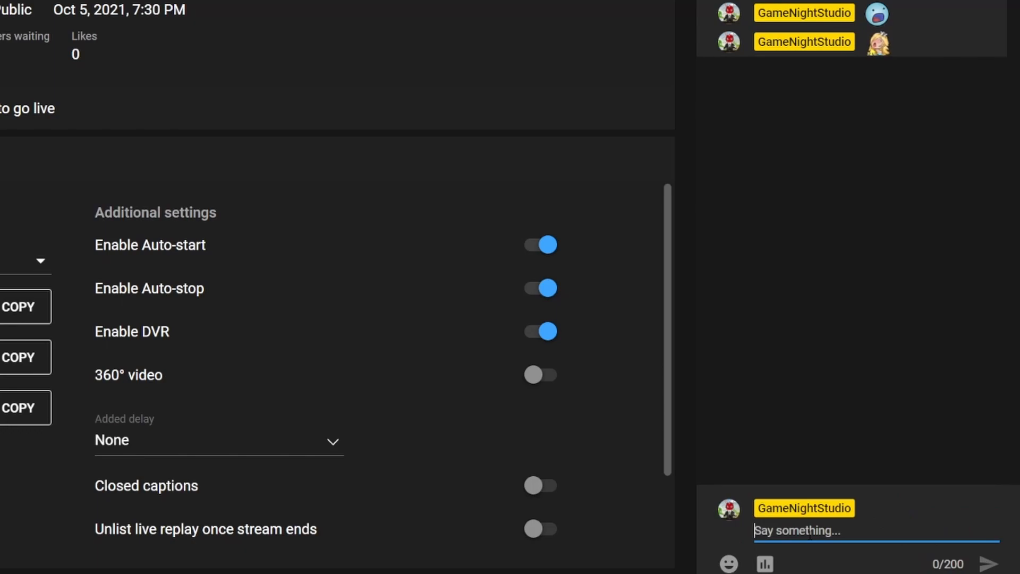
pyautogui.write('Pyro')
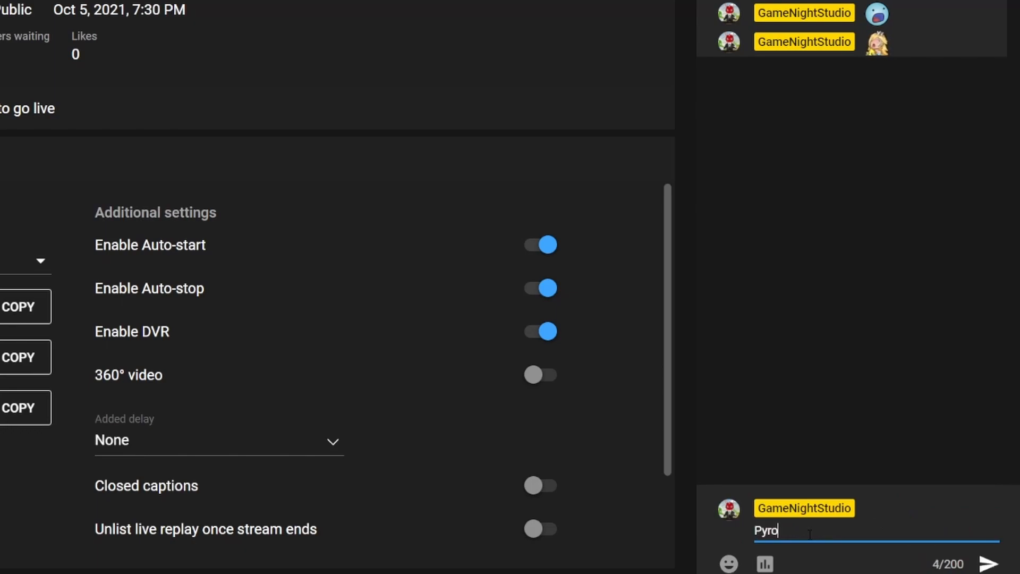
pyautogui.write('RAGE')
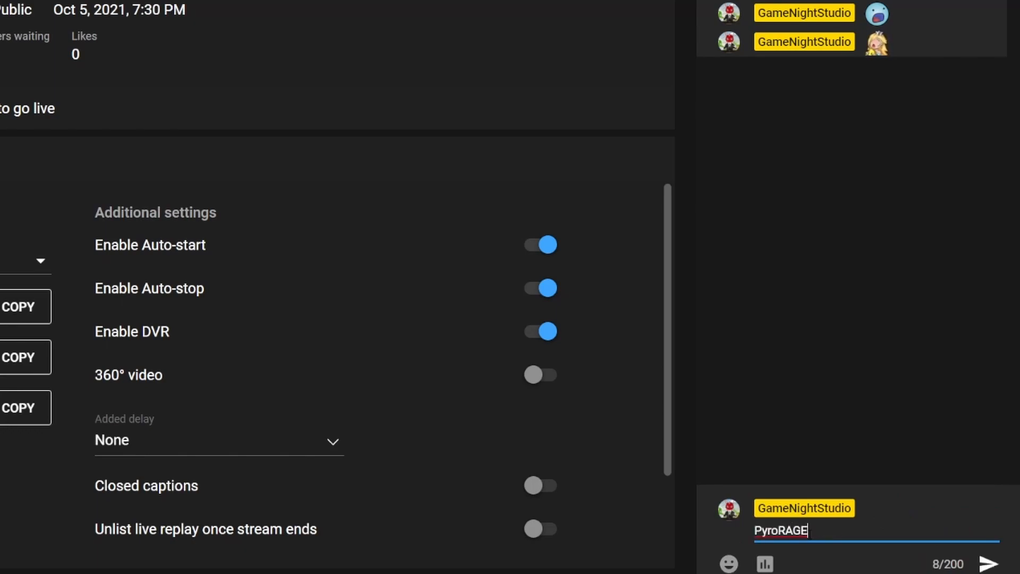
pyautogui.click(989, 563)
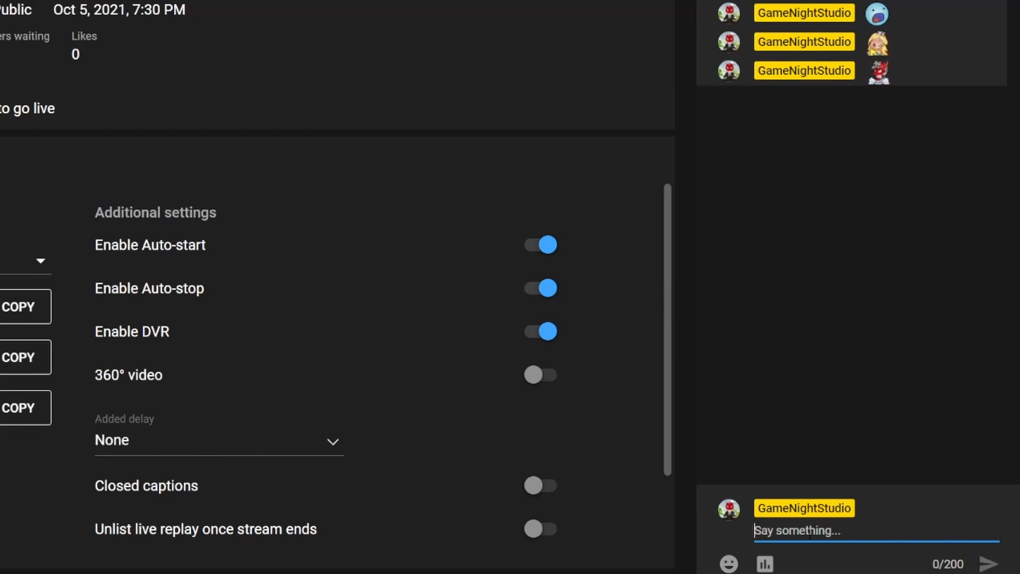
pyautogui.moveTo(879, 70)
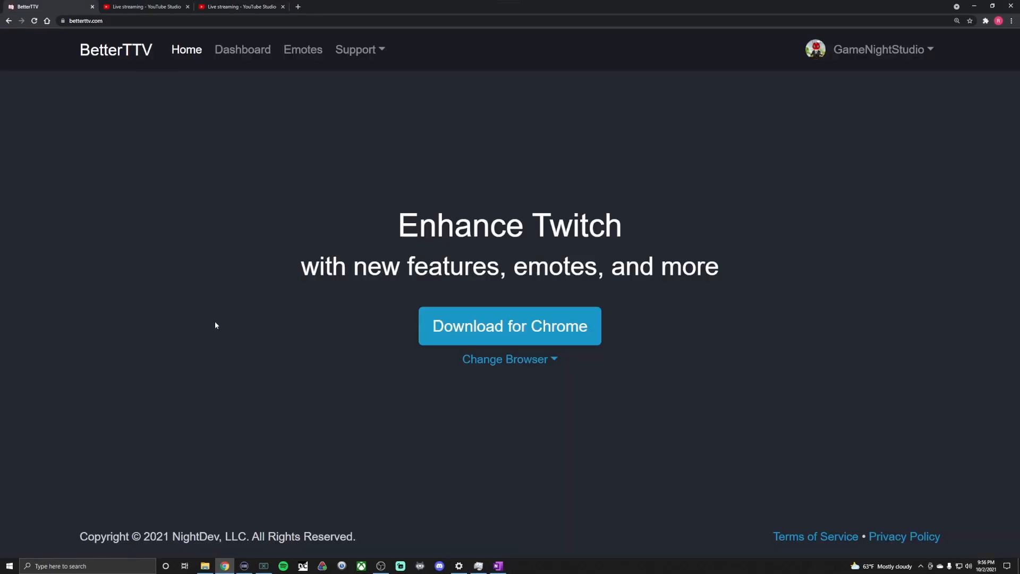
pyautogui.moveTo(203, 145)
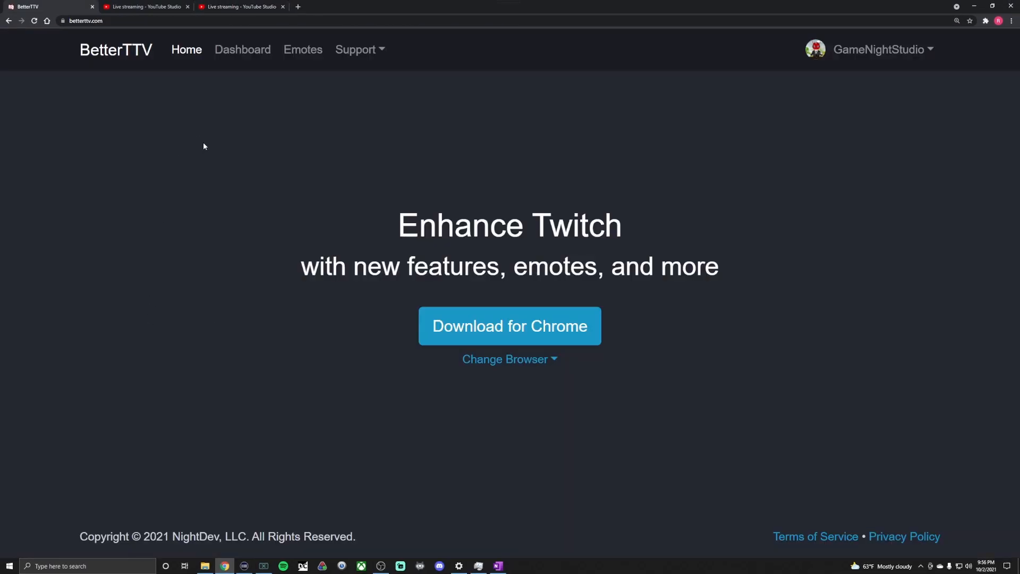
pyautogui.moveTo(243, 49)
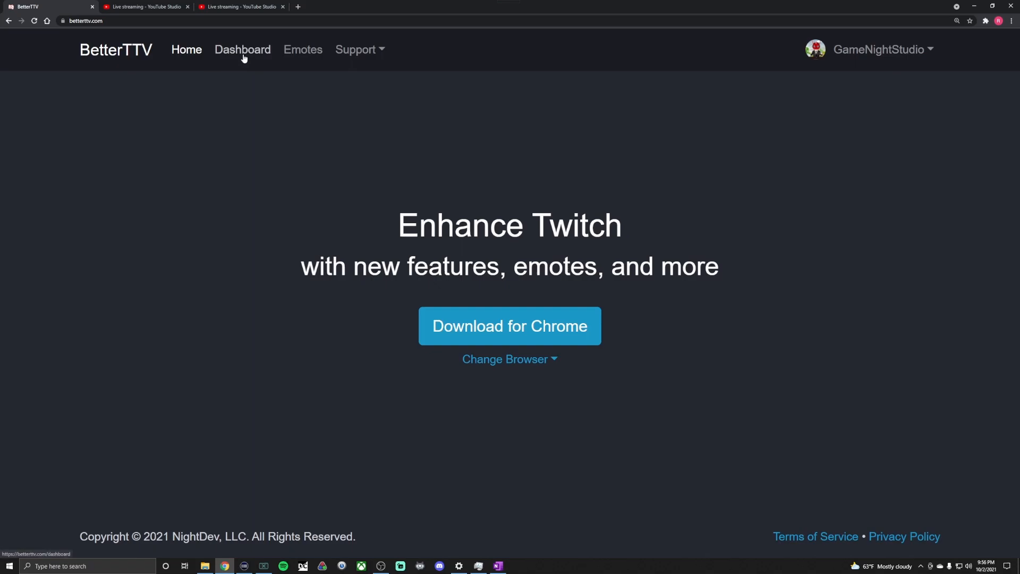
# Step: Open the BetterTTV dashboard Emotes page listing all 15 channel emotes, including PyroRAGE
pyautogui.click(242, 49)
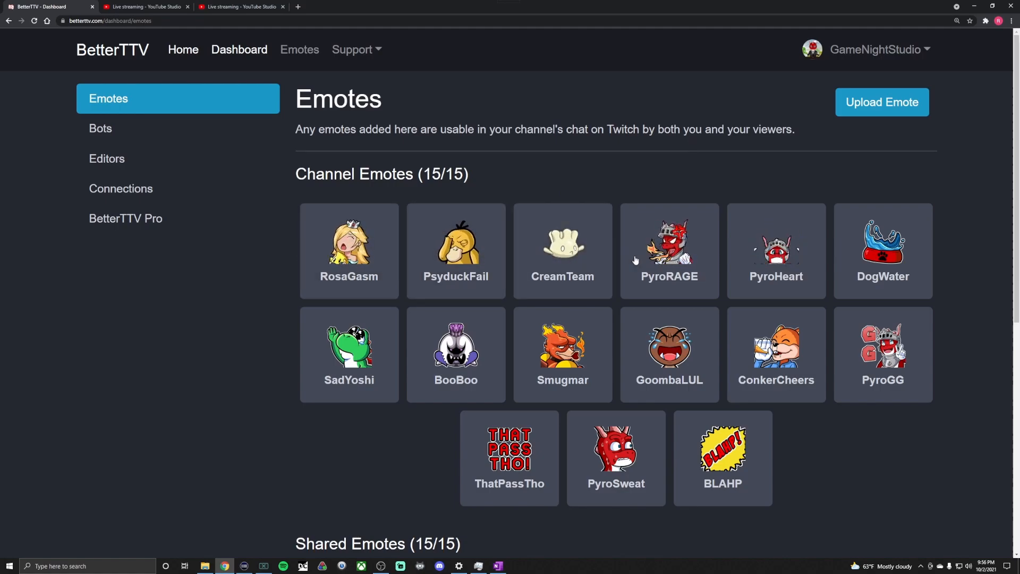
pyautogui.moveTo(644, 480)
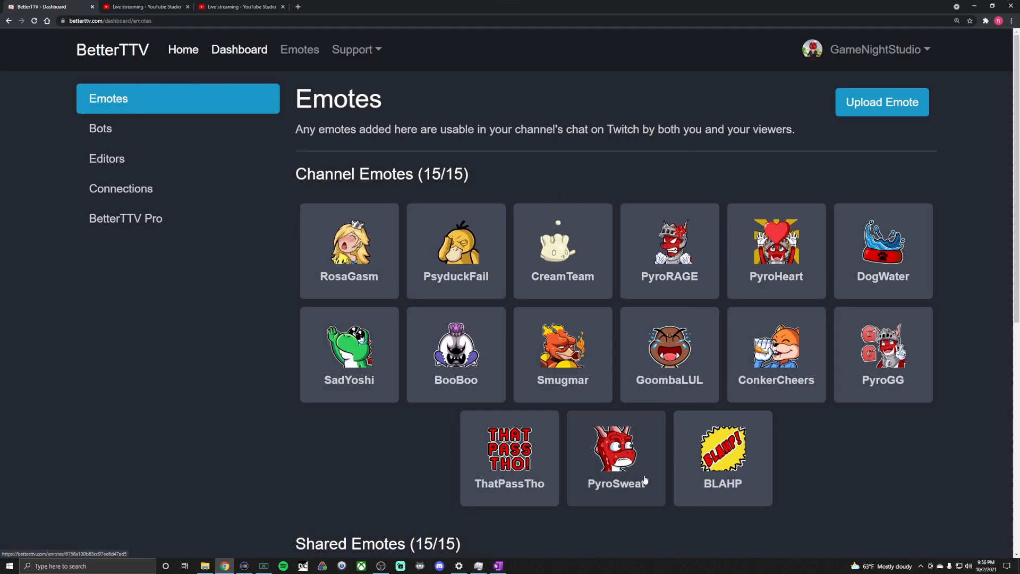
pyautogui.click(881, 102)
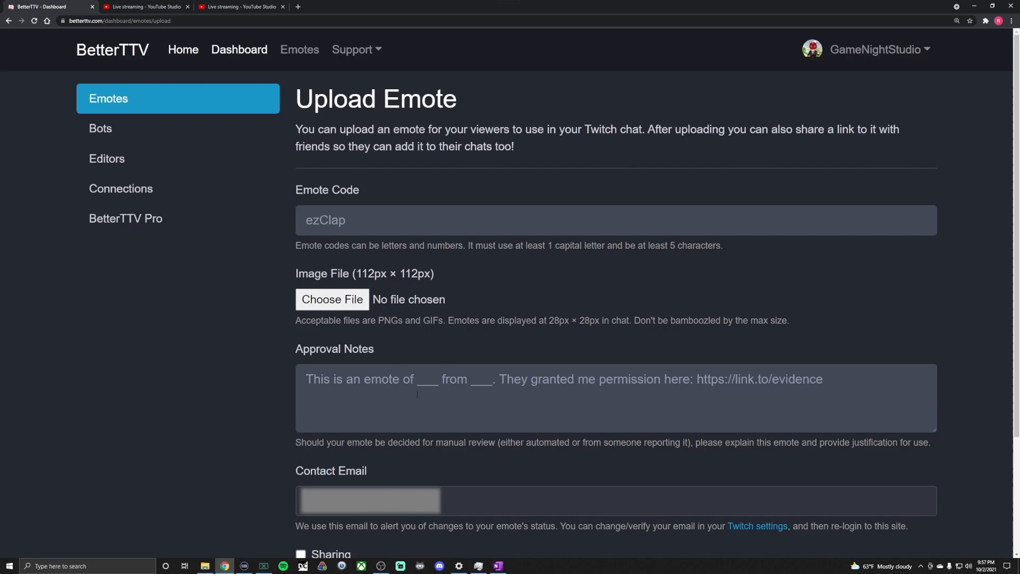
pyautogui.moveTo(420, 276)
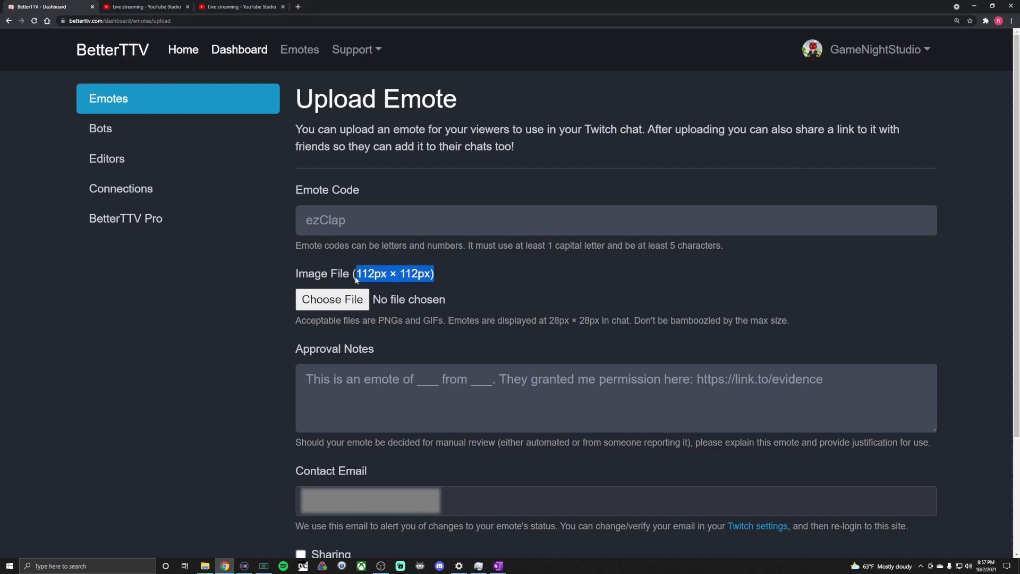
pyautogui.moveTo(414, 278)
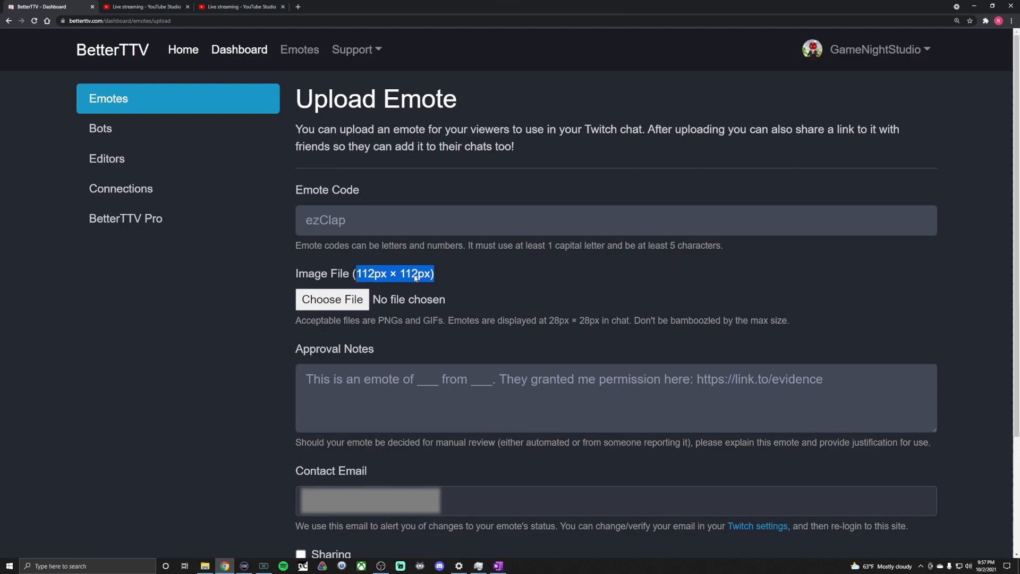
pyautogui.scroll(-3)
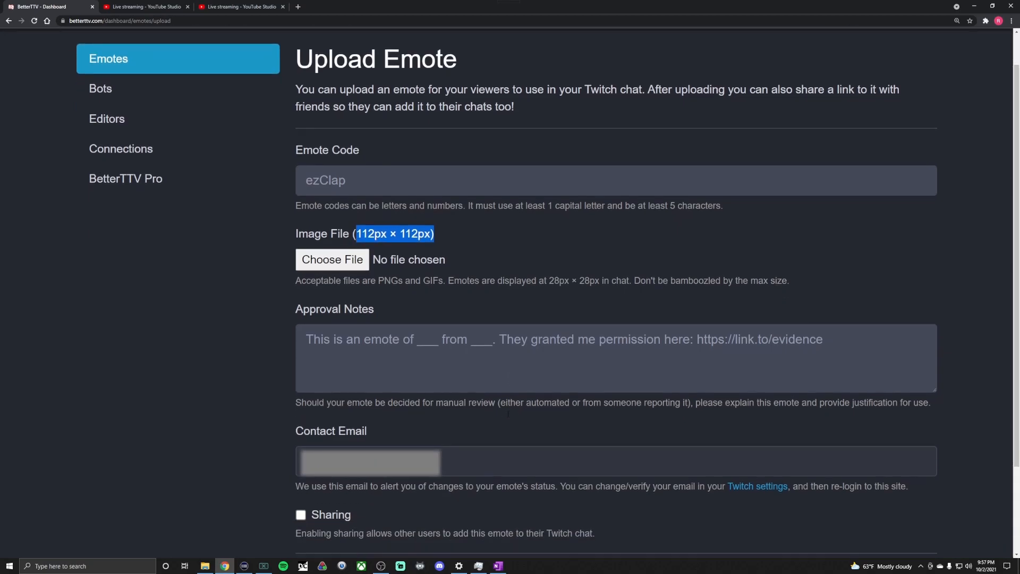
pyautogui.scroll(-3)
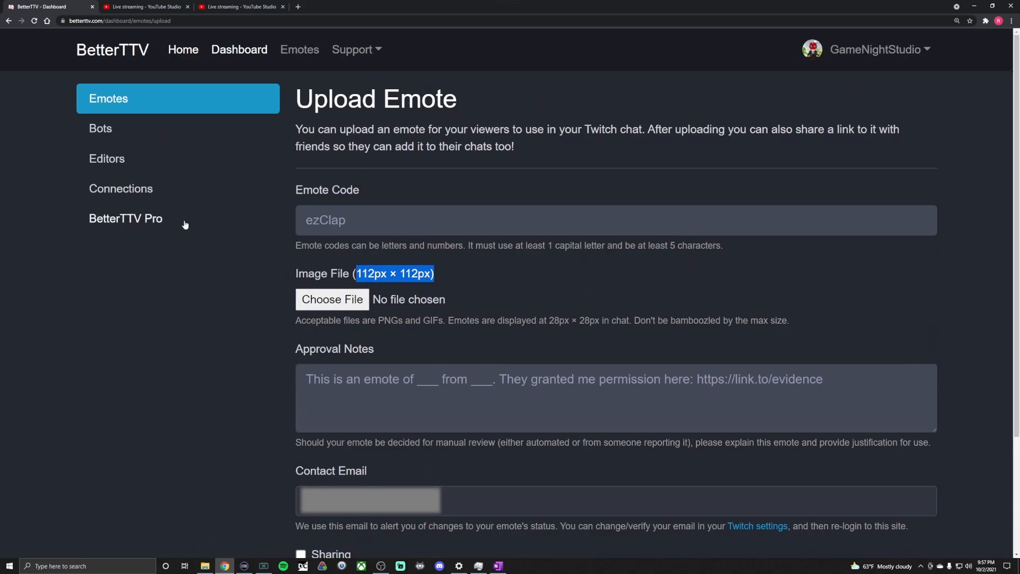
pyautogui.click(299, 49)
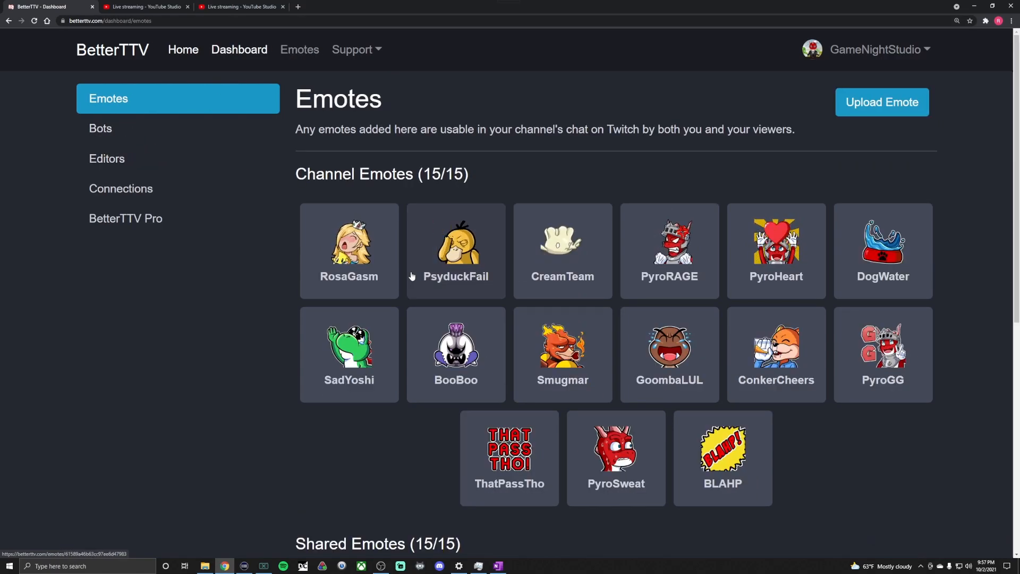
# Step: Open the BetterTTV Pro page offering 50 channel emotes for $4.99 a month
pyautogui.scroll(-3)
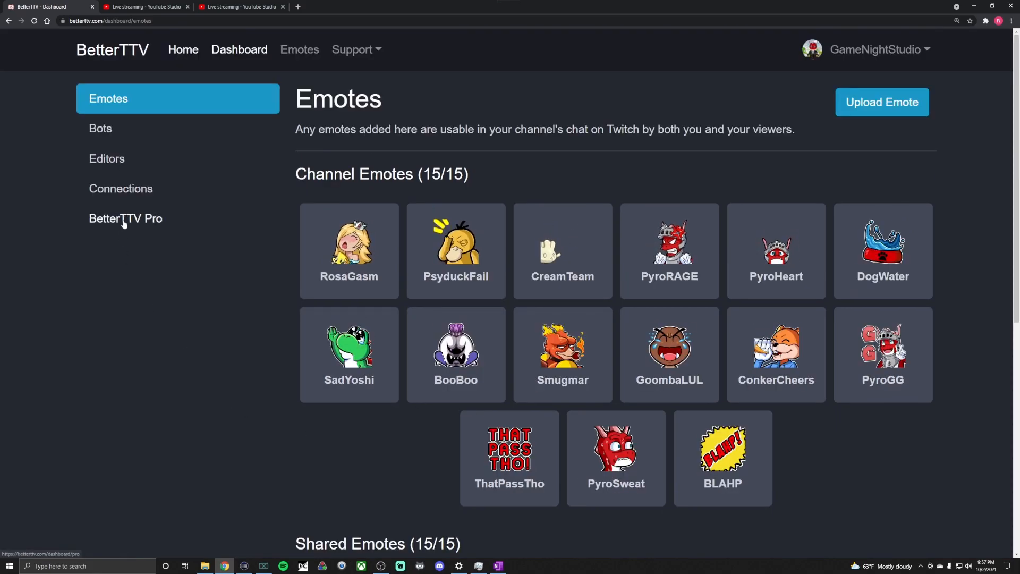
pyautogui.click(125, 218)
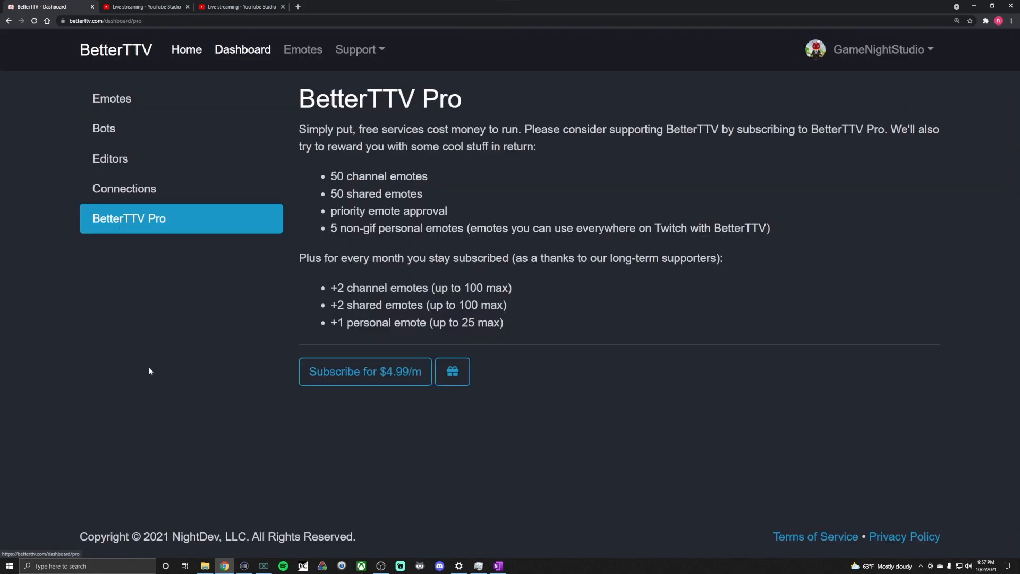
pyautogui.moveTo(512, 257)
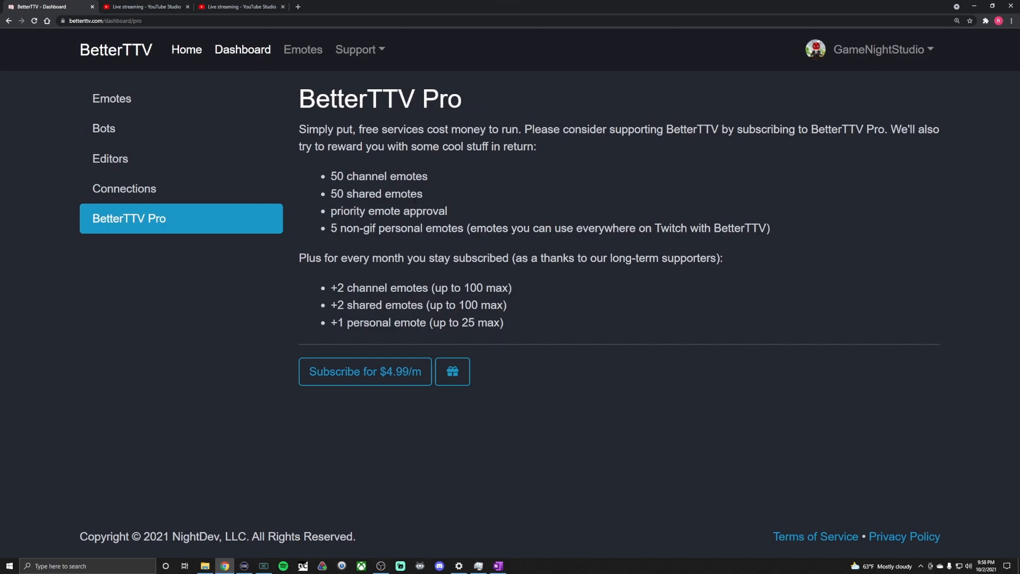
pyautogui.moveTo(405, 125)
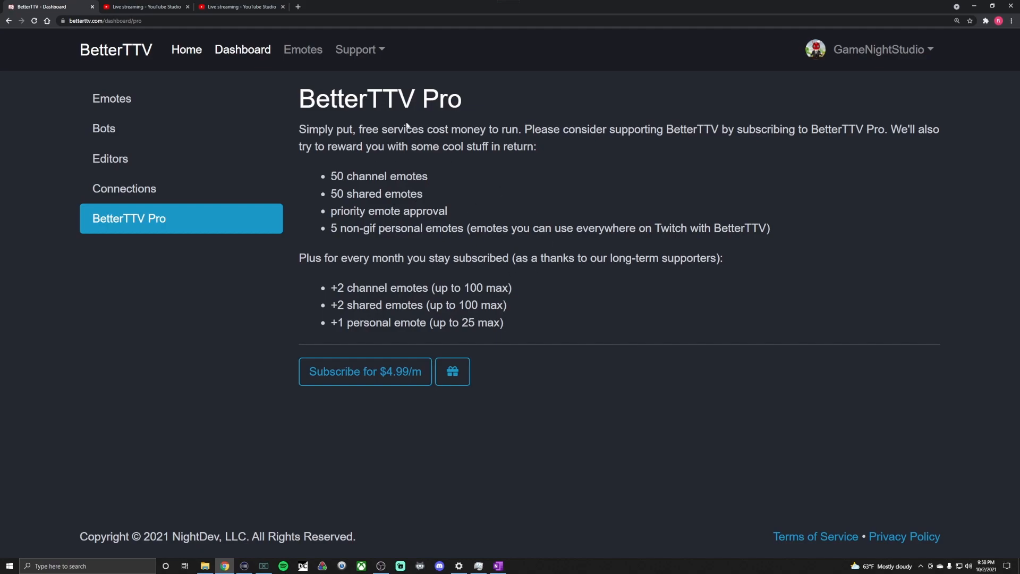